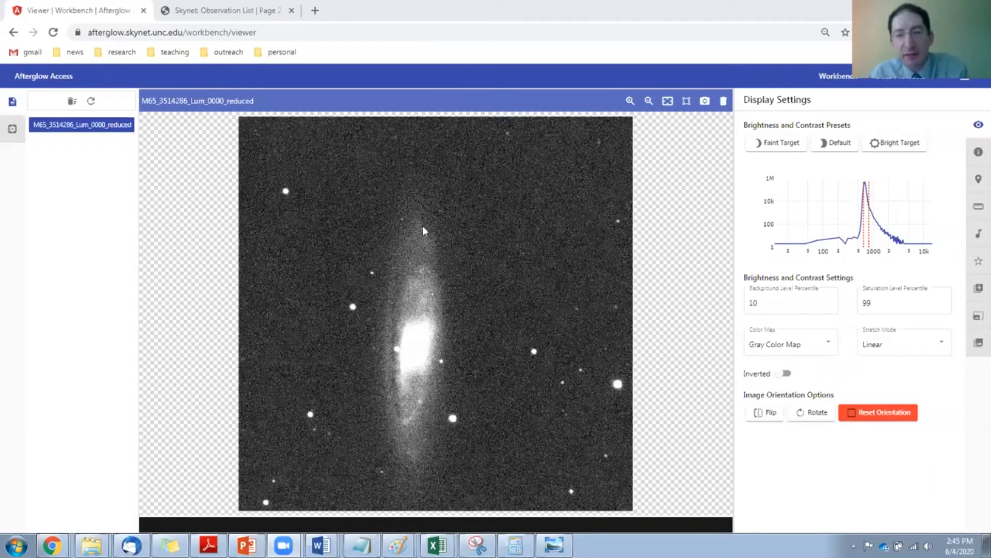
mouse_move(424, 500)
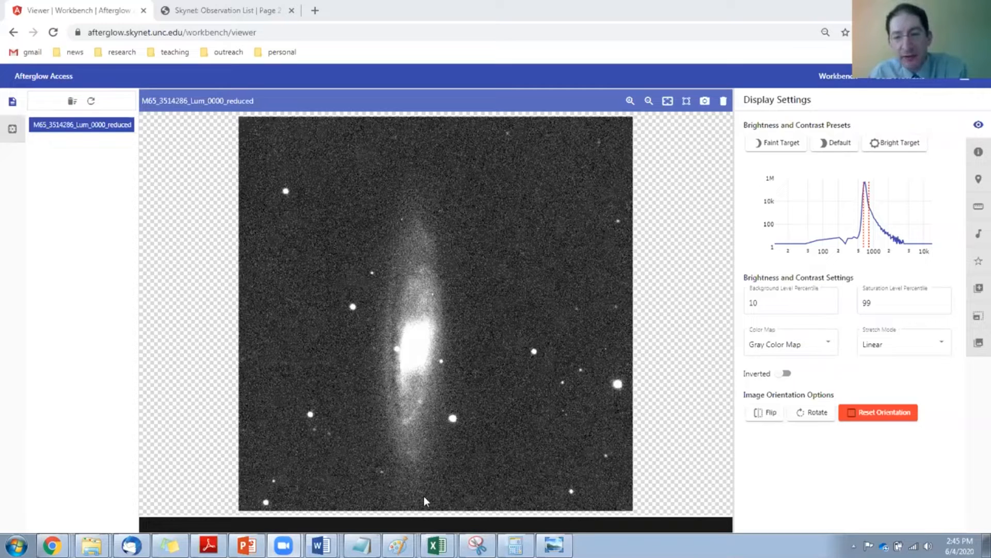
mouse_move(371, 300)
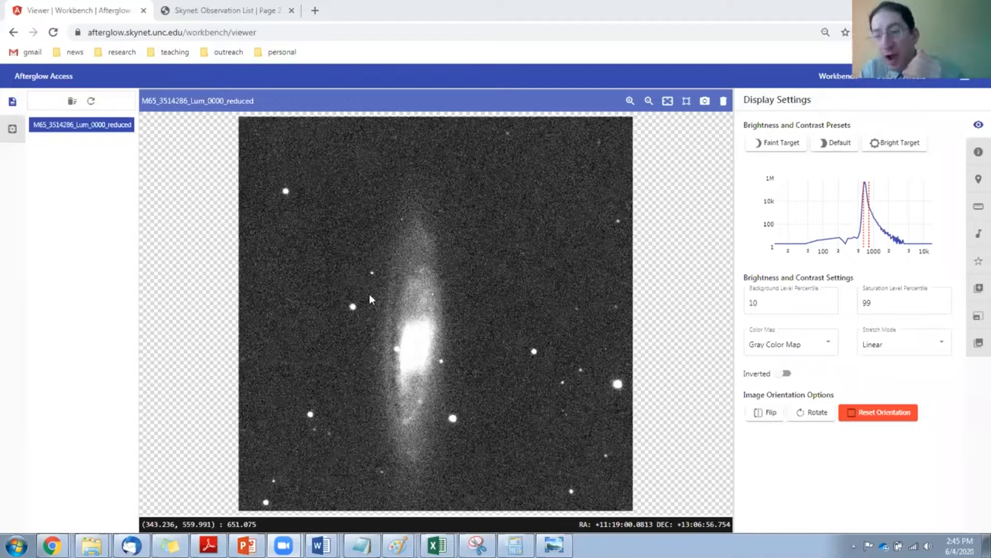
mouse_move(385, 359)
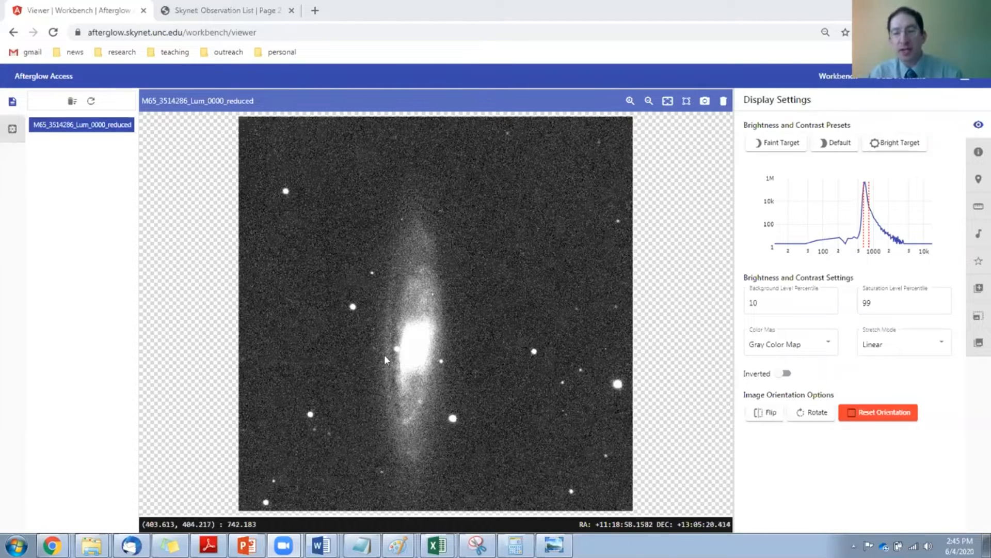
mouse_move(424, 195)
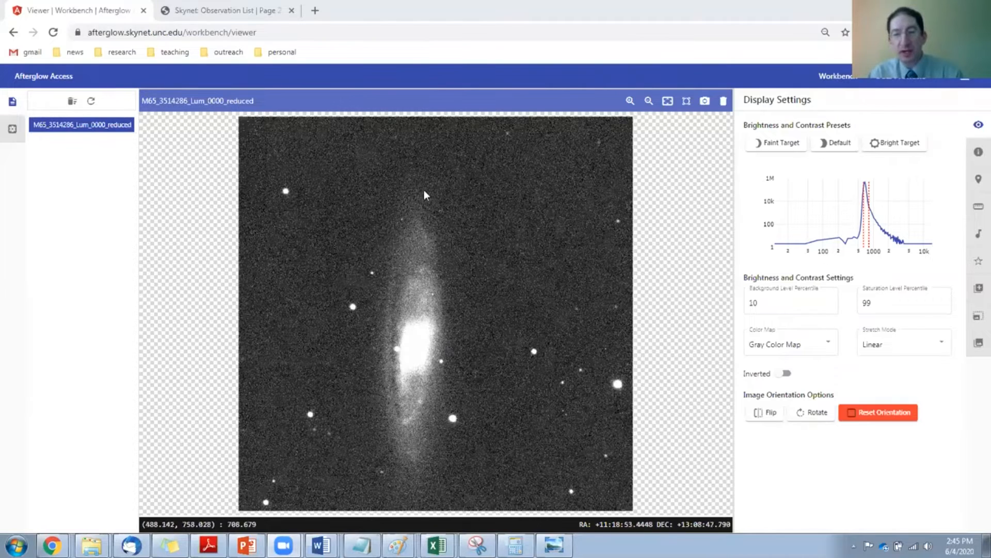
mouse_move(421, 504)
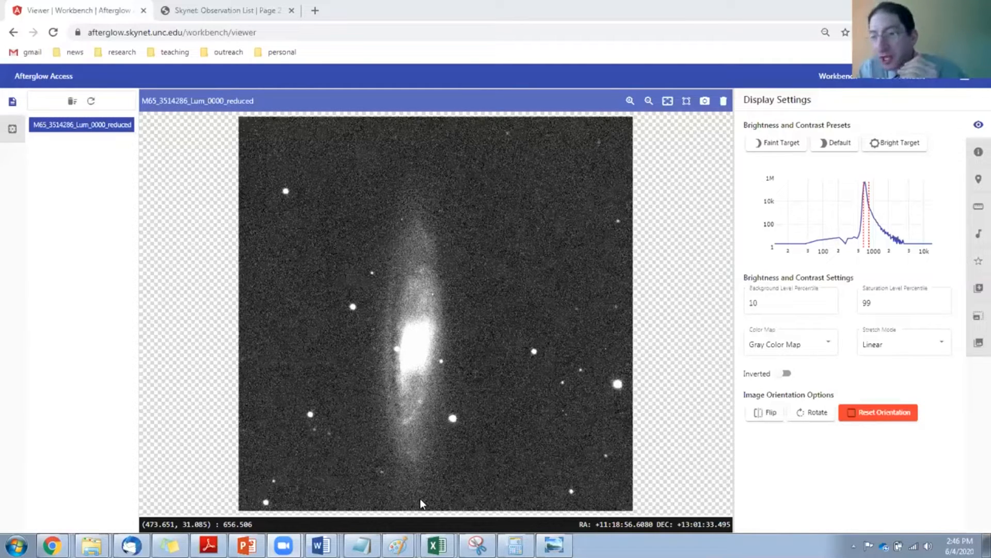
mouse_move(574, 280)
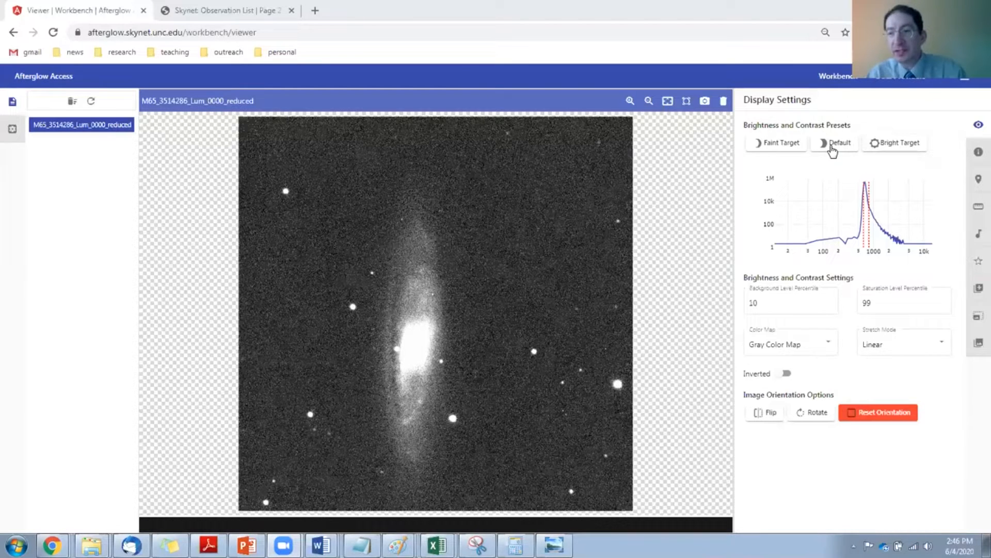
- Apply the Faint Target brightness preset and set the saturation level percentile to 90
left_click(776, 142)
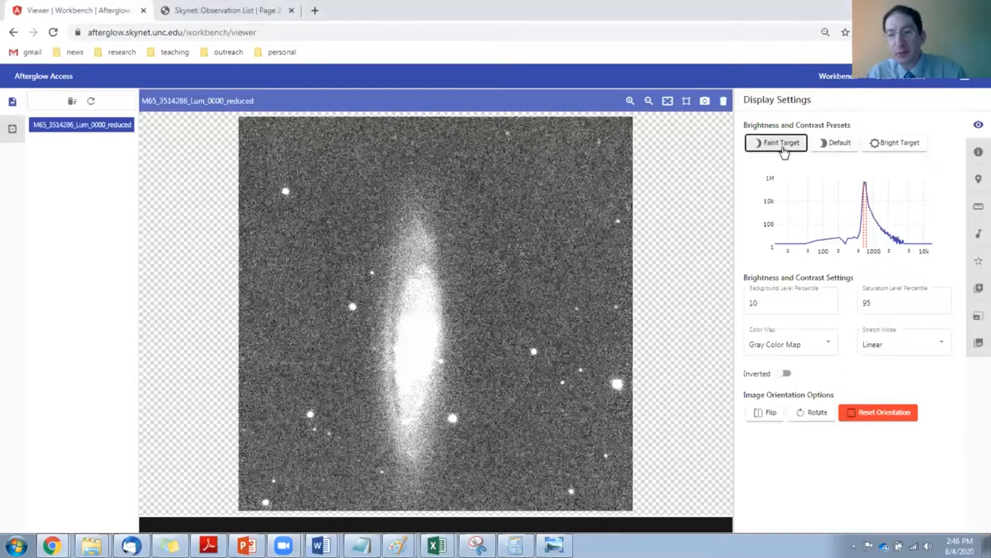
left_click(776, 143)
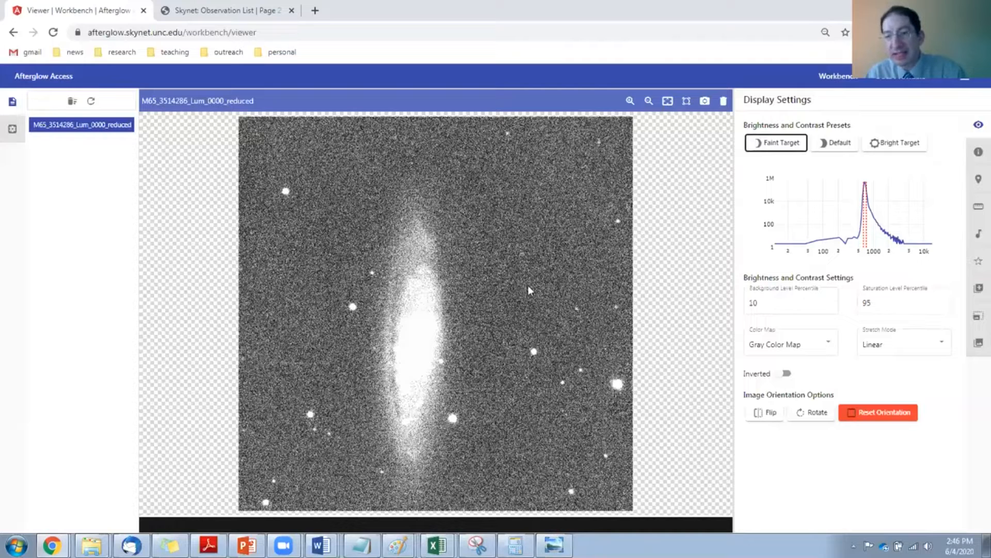
left_click(901, 303)
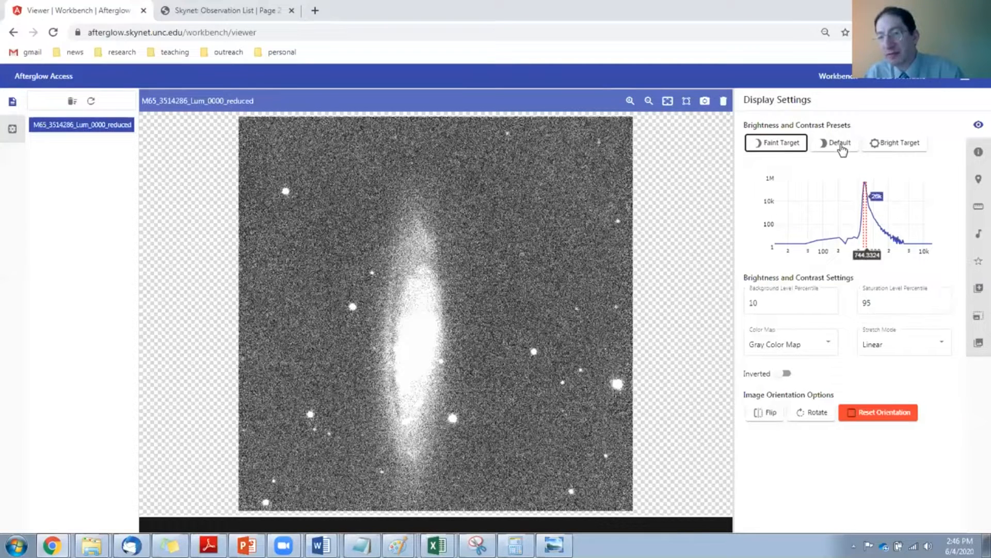
left_click(775, 142)
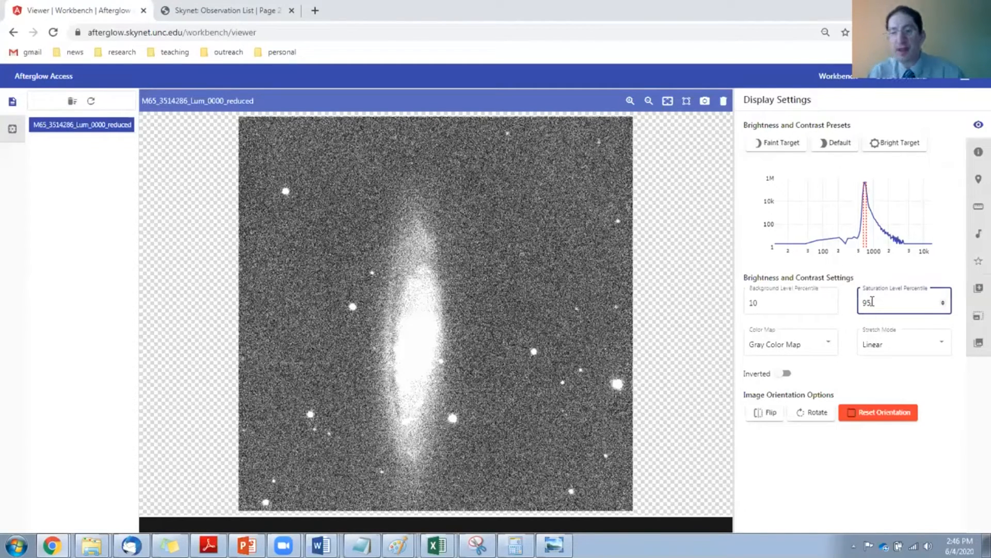
type("90")
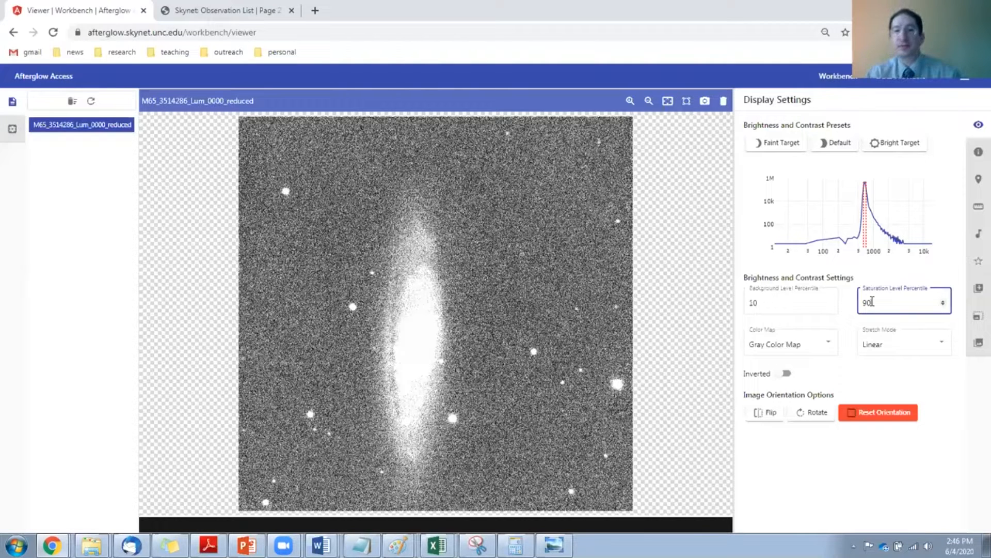
mouse_move(408, 199)
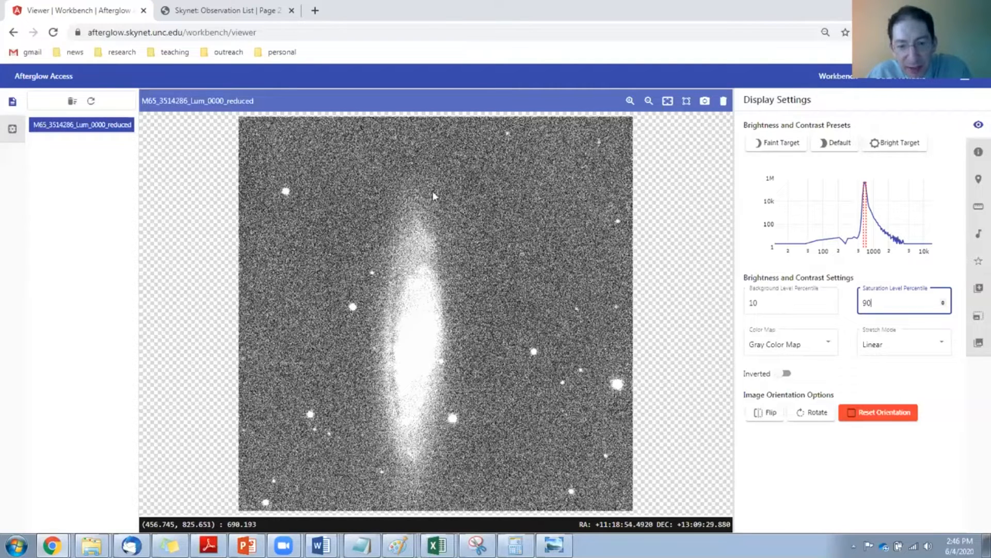
mouse_move(424, 512)
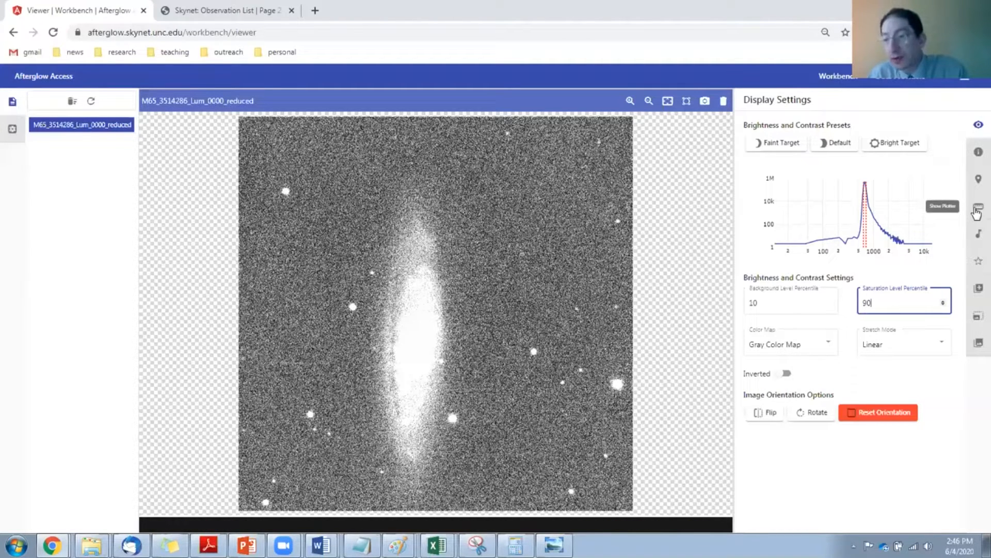
- Show the plotter in 1D cross-section mode with an empty plot for the M65 image
left_click(978, 207)
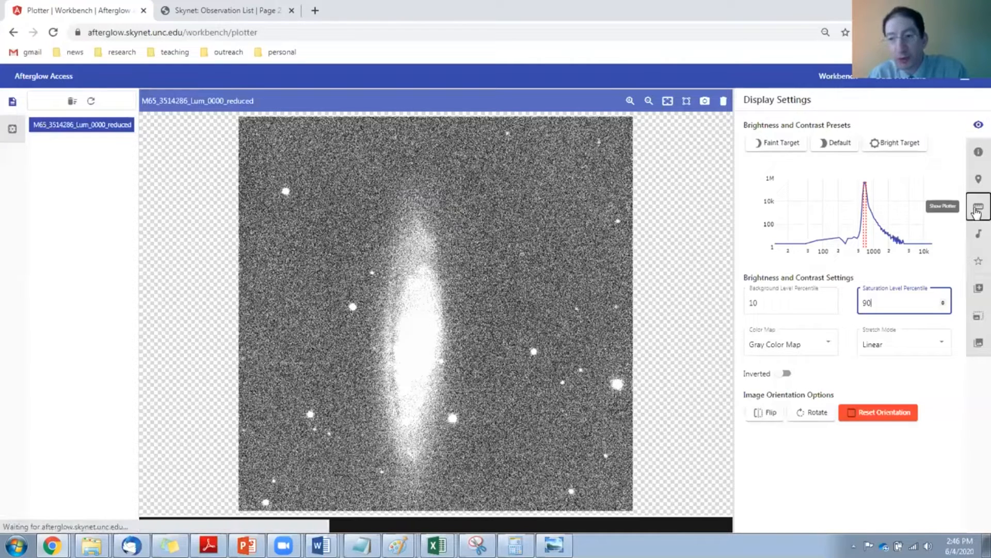
left_click(979, 207)
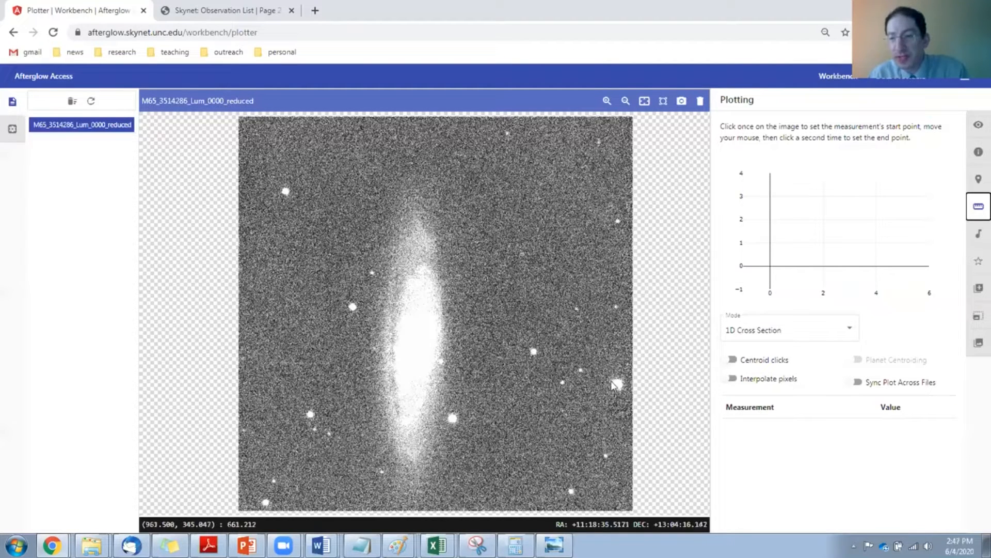
mouse_move(414, 373)
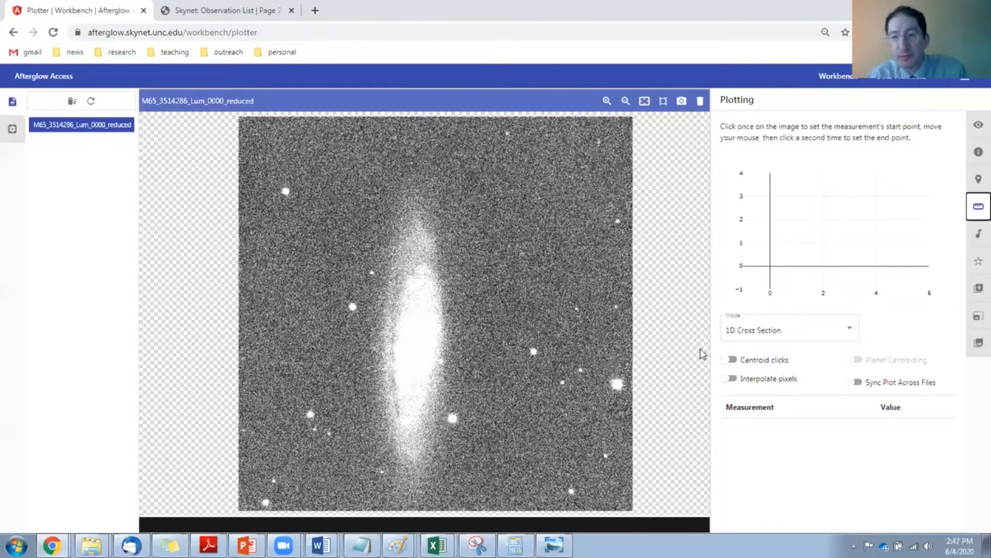
mouse_move(417, 187)
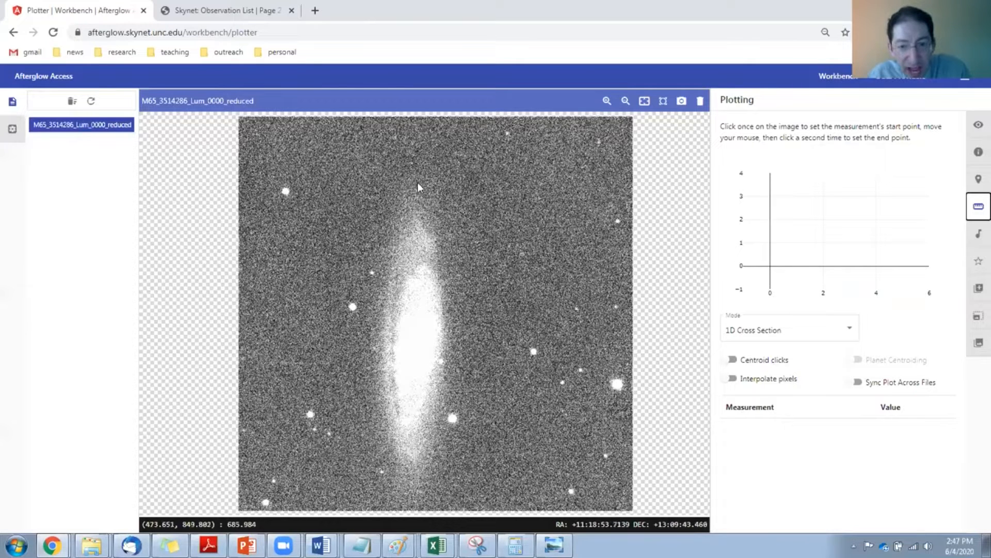
mouse_move(416, 193)
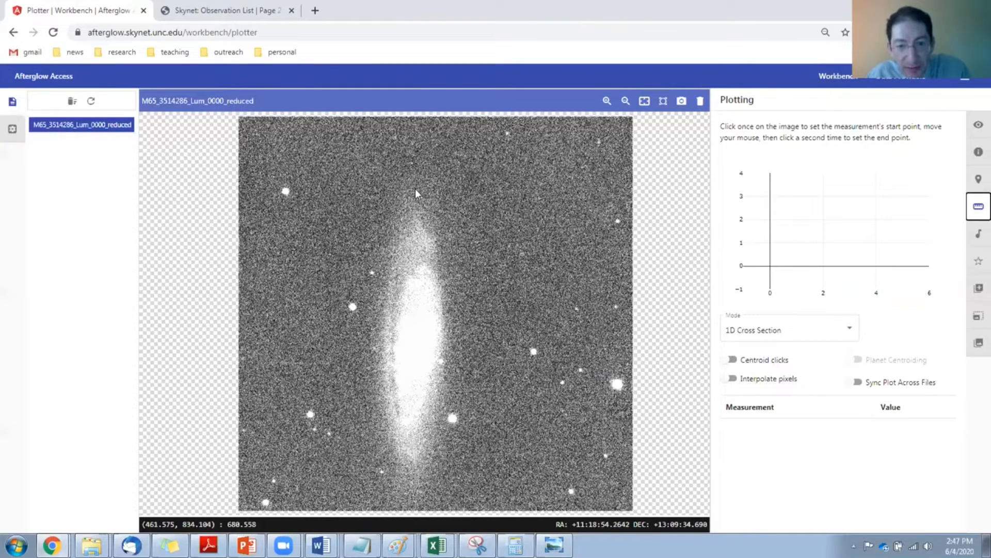
- Draw a 1D cross-section from M65's faint top outskirts to near its bottom edge
left_click(415, 512)
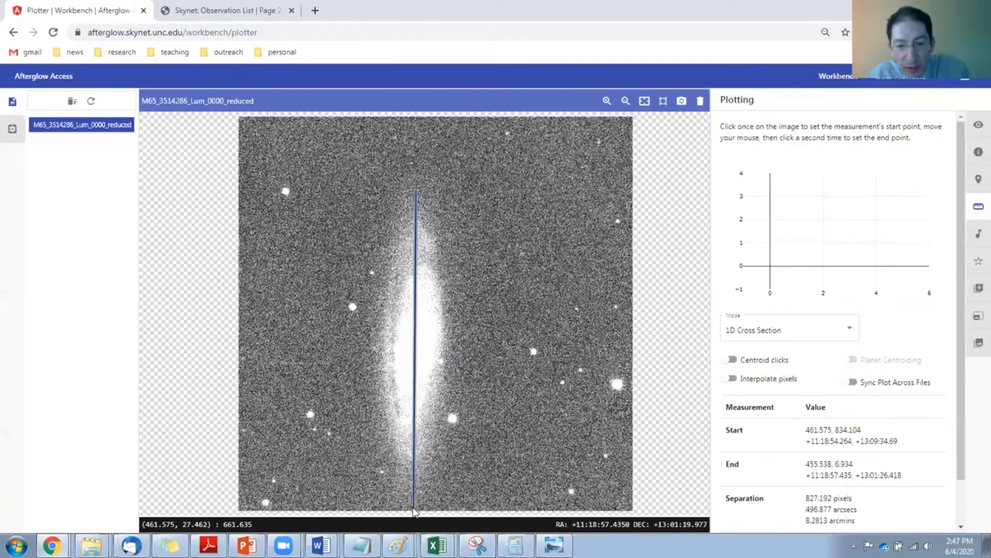
left_click(413, 512)
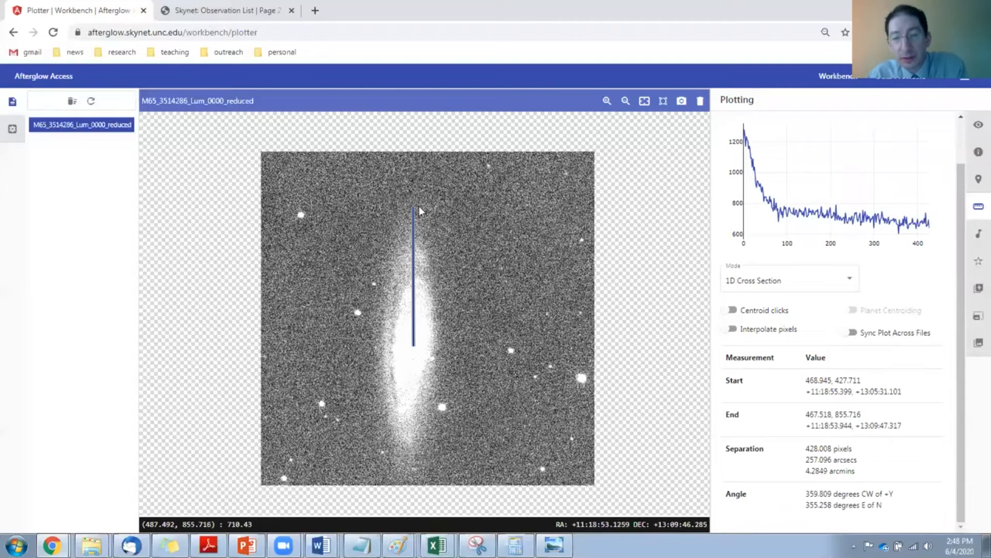
- Redraw the measurement line spanning M65 top to bottom, about 8.4 arcminutes long
left_click_drag(415, 208, 410, 484)
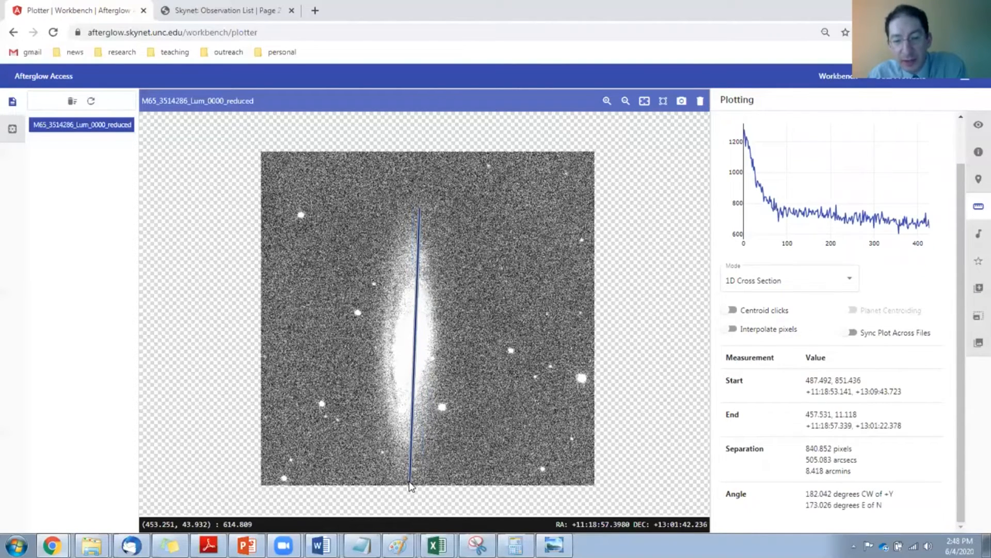